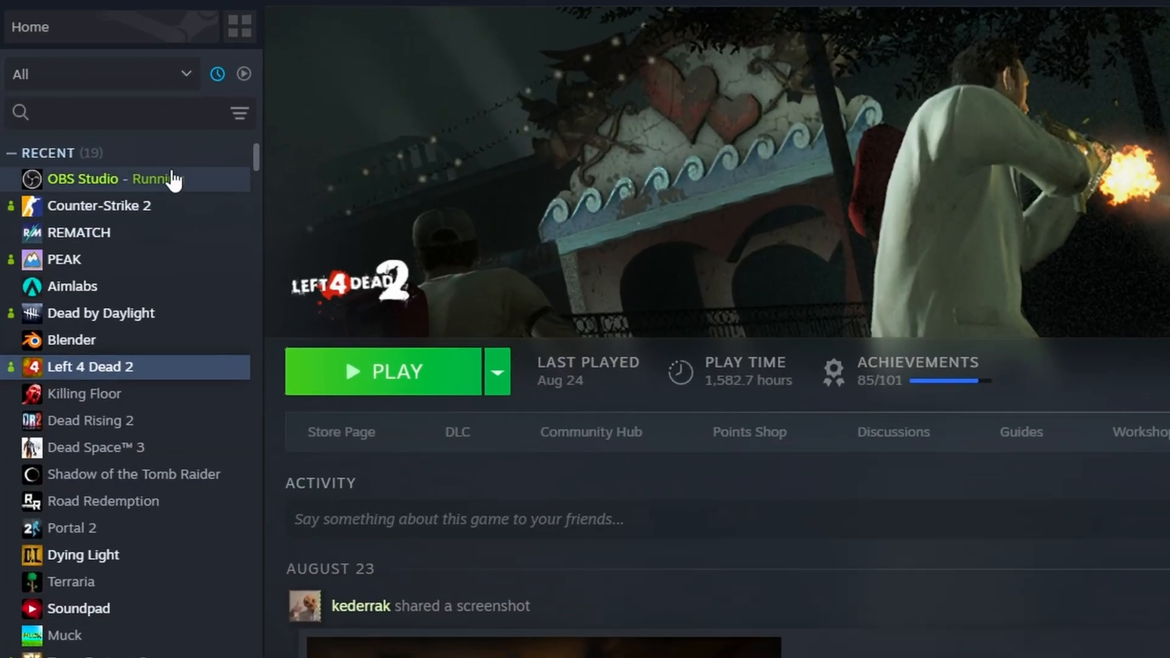
- Find 'left 4' in the library and confirm installing Left 4 Dead 2 Authoring Tools
{"action": "type", "text": "left 4"}
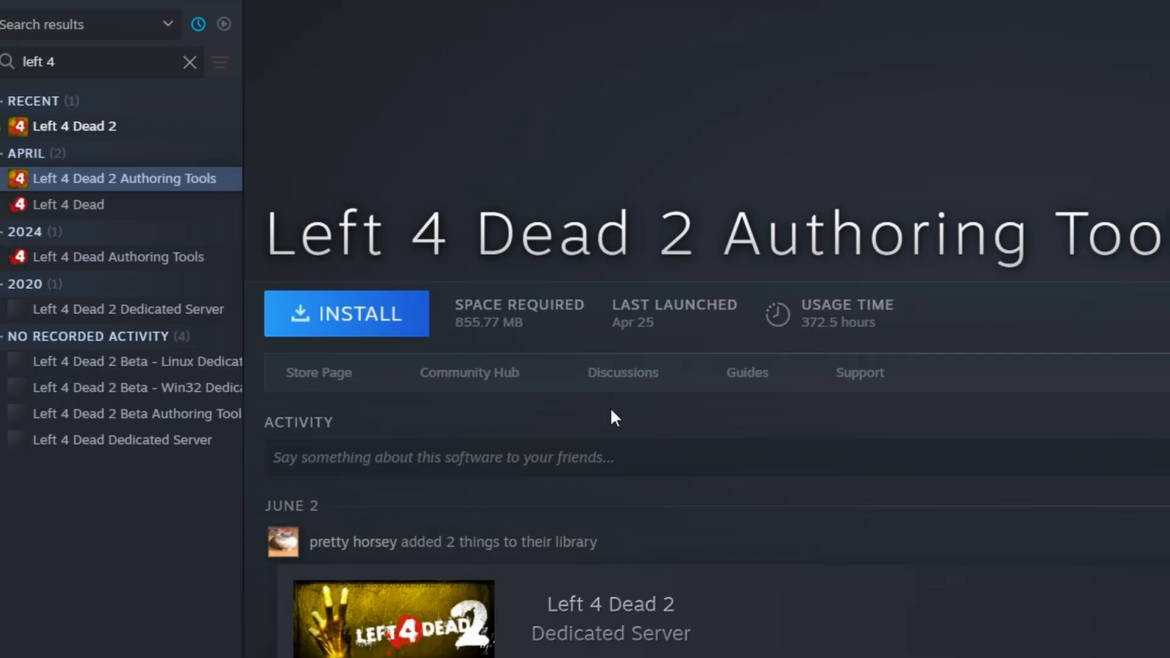
{"action": "left_click", "coordinate": [345, 313]}
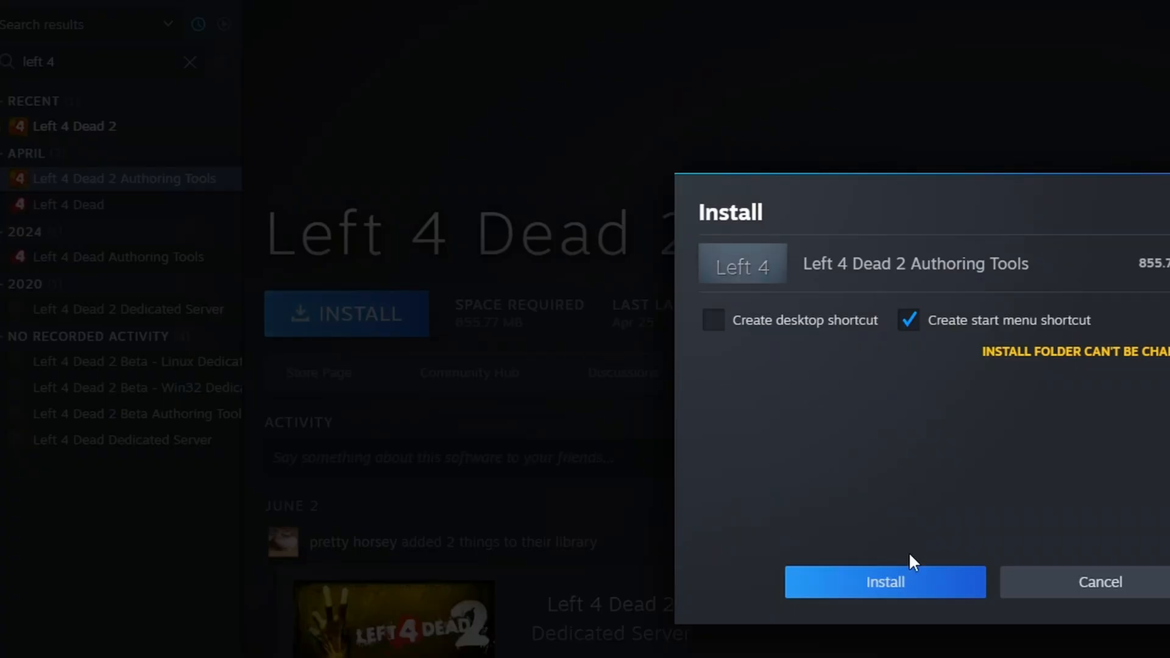
{"action": "left_click", "coordinate": [885, 583]}
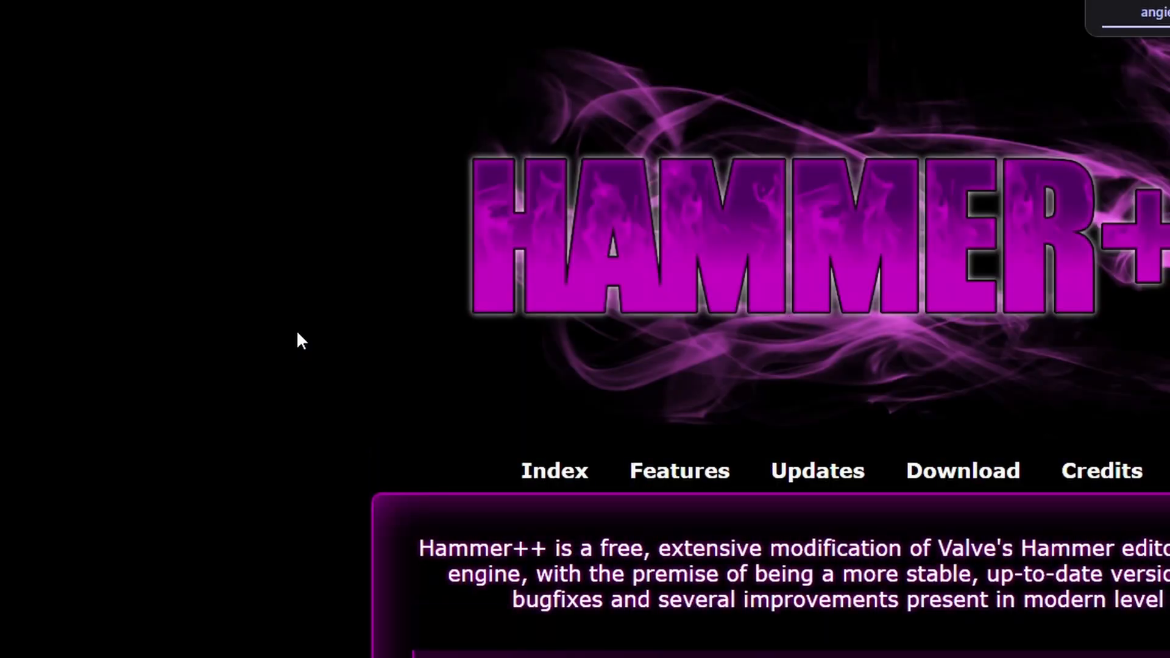
- Scroll the Hammer++ site down to its Download section
{"action": "scroll", "scroll_direction": "down", "scroll_amount": 3}
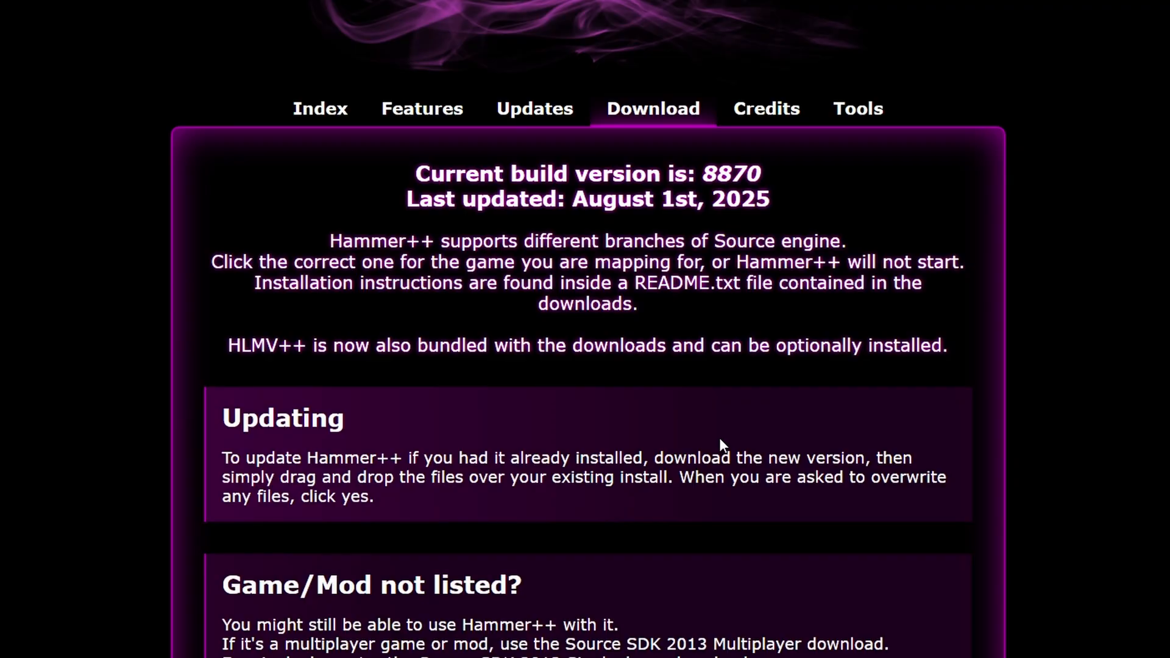
{"action": "scroll", "scroll_direction": "down", "scroll_amount": 3}
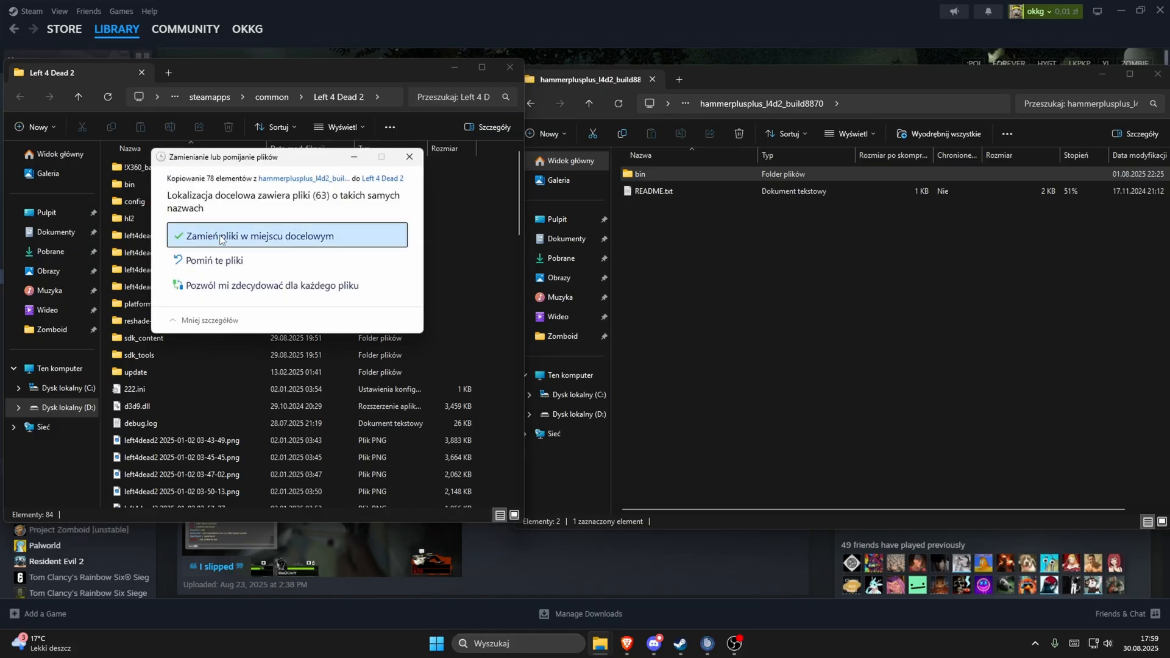
- Replace the existing bin files and launch hammerplusplus.exe from the game folder
{"action": "left_click", "coordinate": [264, 235]}
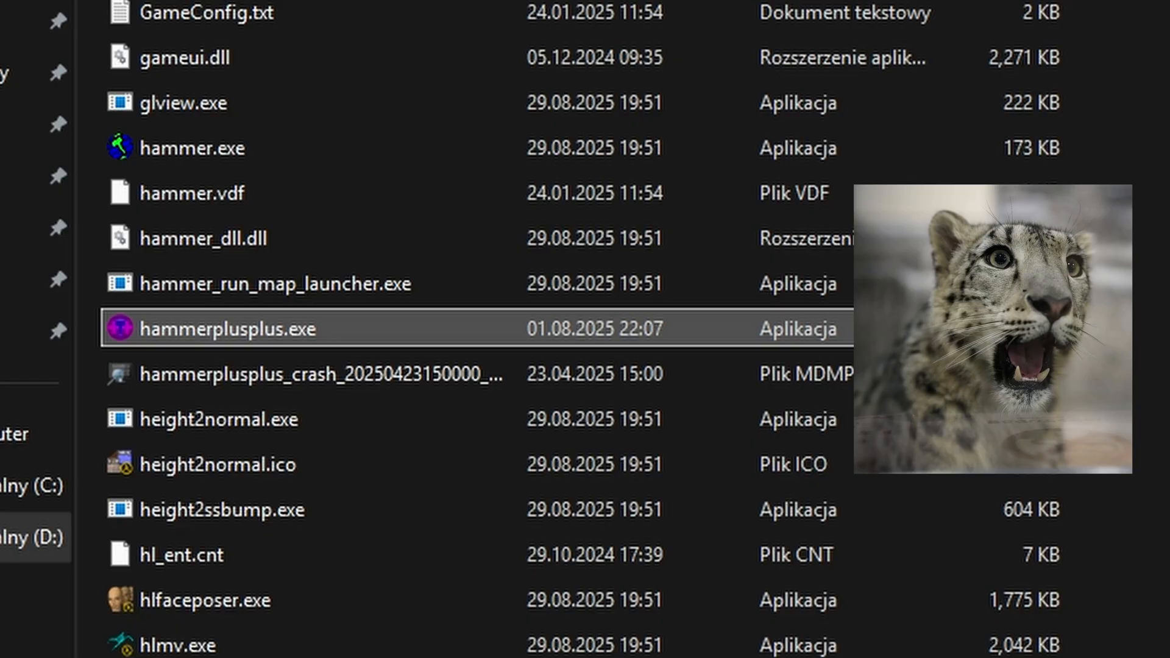
{"action": "double_click", "coordinate": [228, 329]}
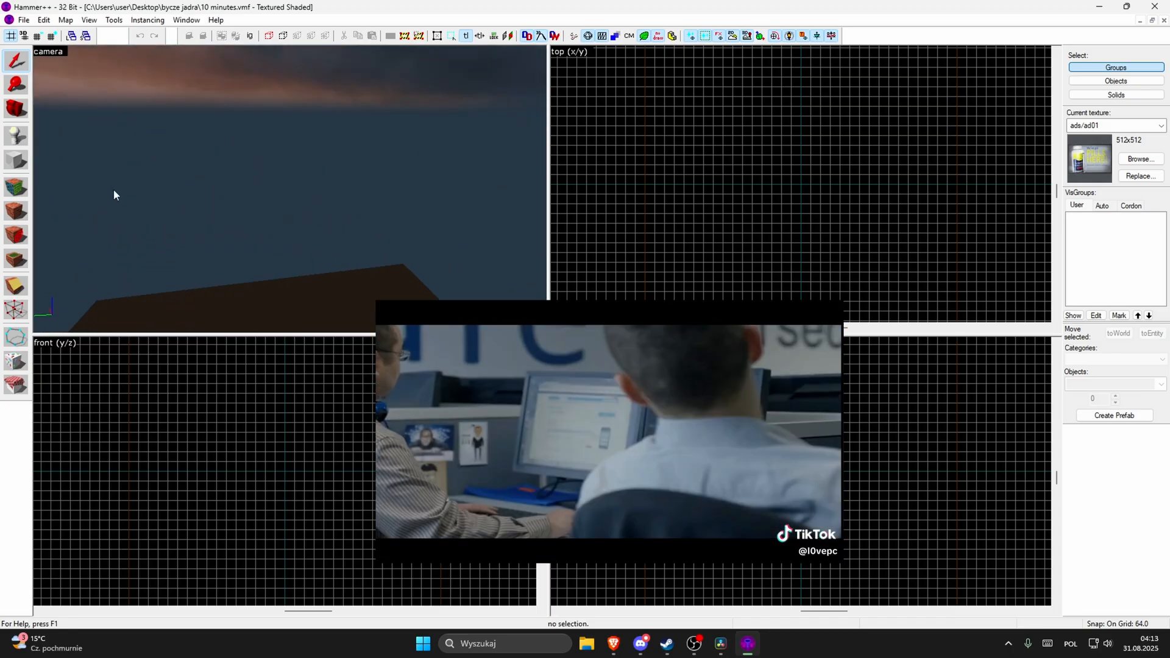
- Begin the new houseofdead.vmf map with a walled room and one block
{"action": "left_click", "coordinate": [1140, 159]}
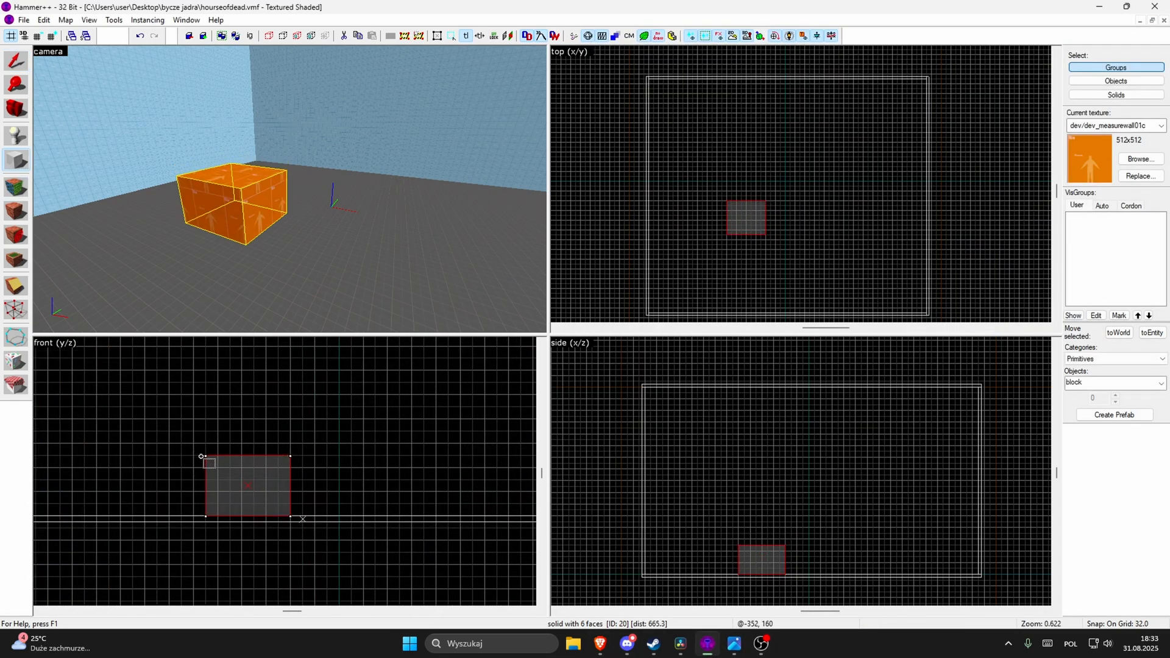
- Resize the block brush by its handles in the front view
{"action": "left_click_drag", "start_coordinate": [745, 217], "coordinate": [865, 154]}
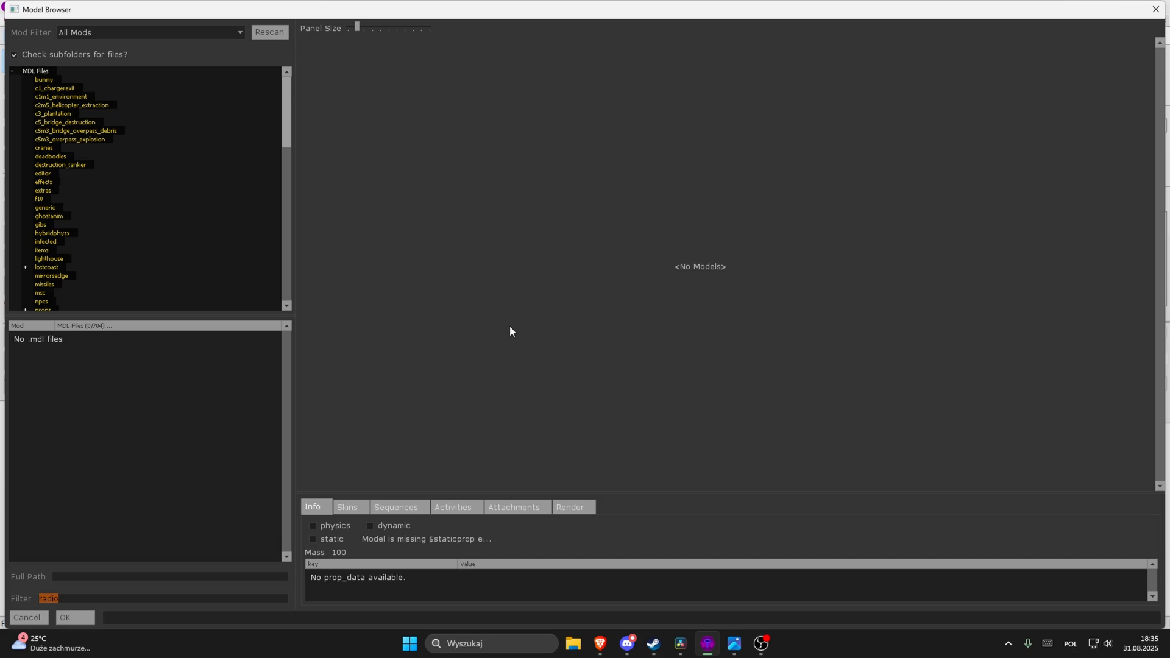
- Filter the Model Browser for 'door' models
{"action": "type", "text": "door"}
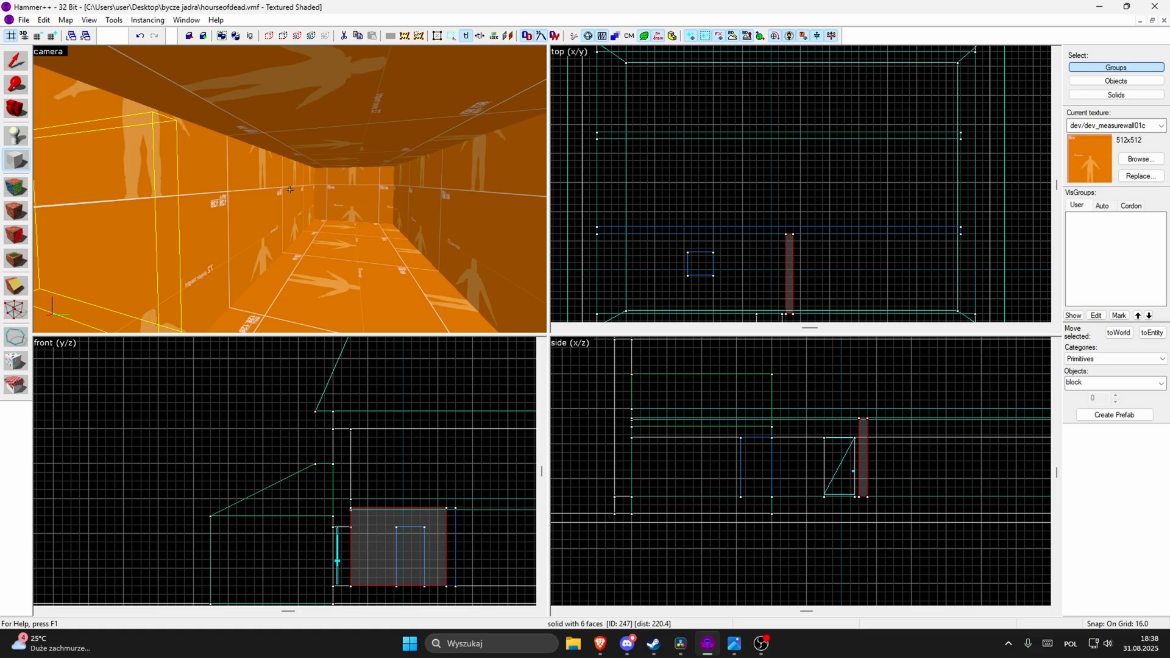
- Select the corridor wall and doorway brushes to fit the rotating door
{"action": "left_click", "coordinate": [114, 21]}
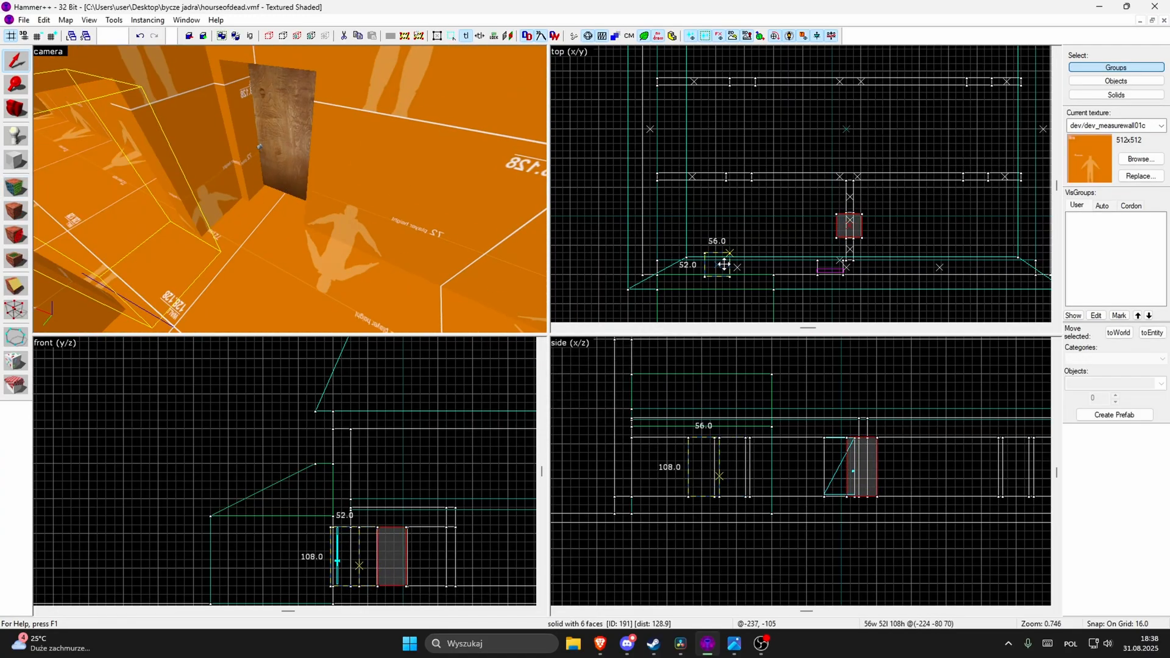
{"action": "left_click", "coordinate": [148, 20]}
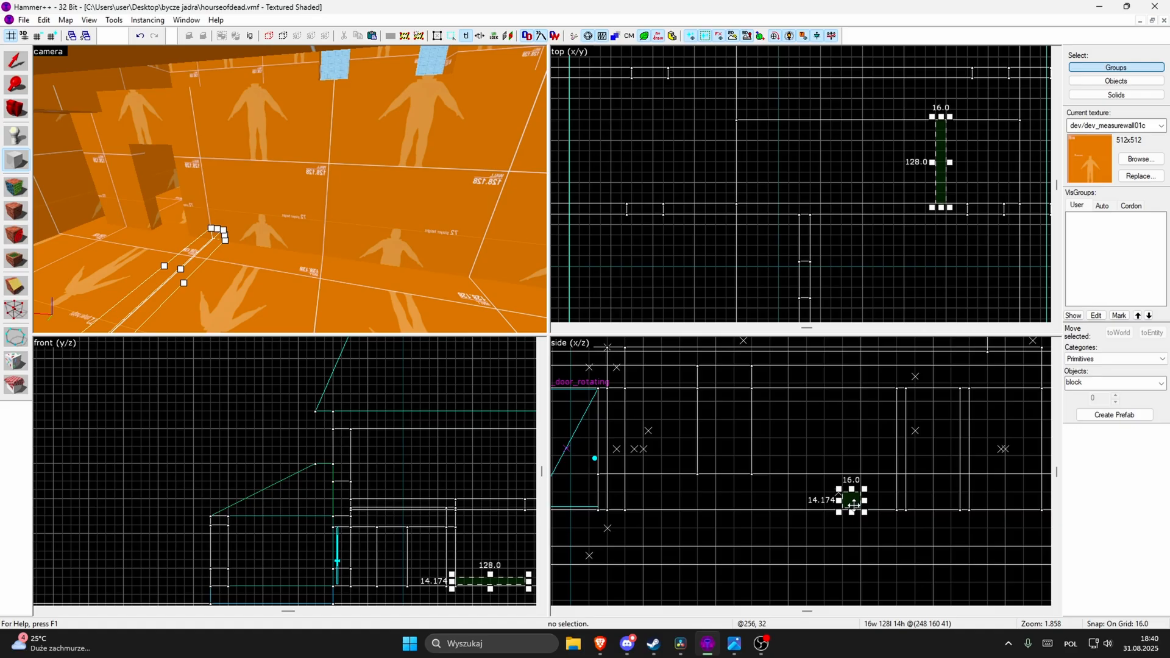
- Group the four floor brushes into one 832x576 slab via Tools > Group
{"action": "left_click", "coordinate": [113, 21]}
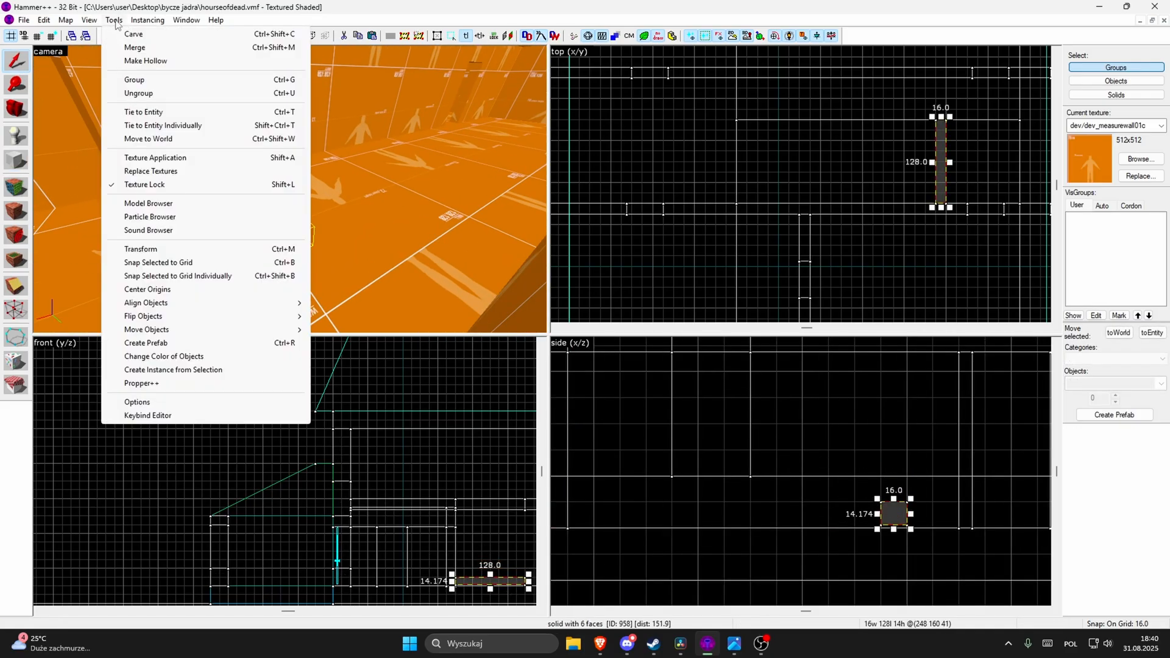
{"action": "left_click", "coordinate": [16, 309]}
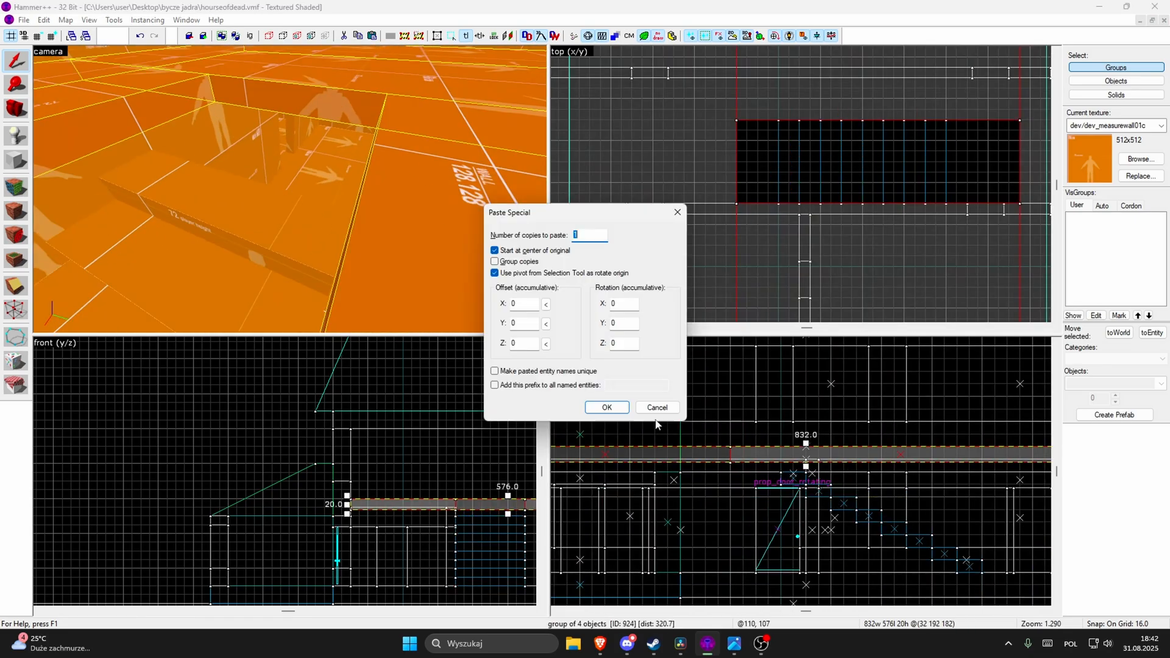
- Paste Special the floor slab and upper wall, then paste another copy of the door
{"action": "left_click", "coordinate": [606, 407]}
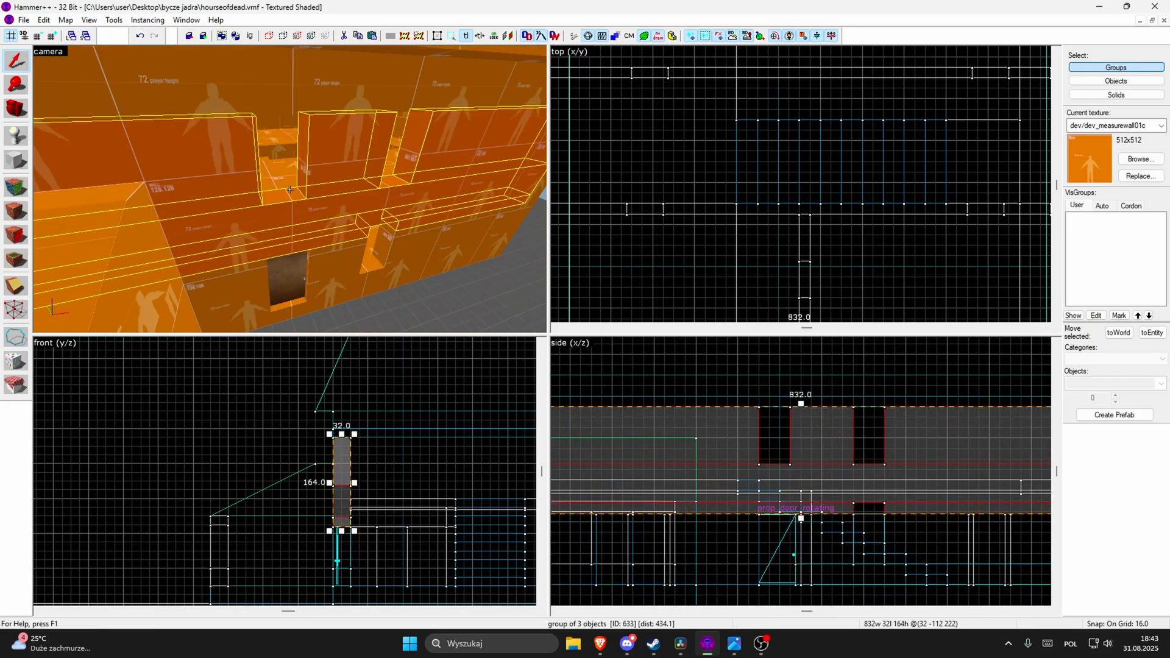
{"action": "left_click", "coordinate": [23, 21]}
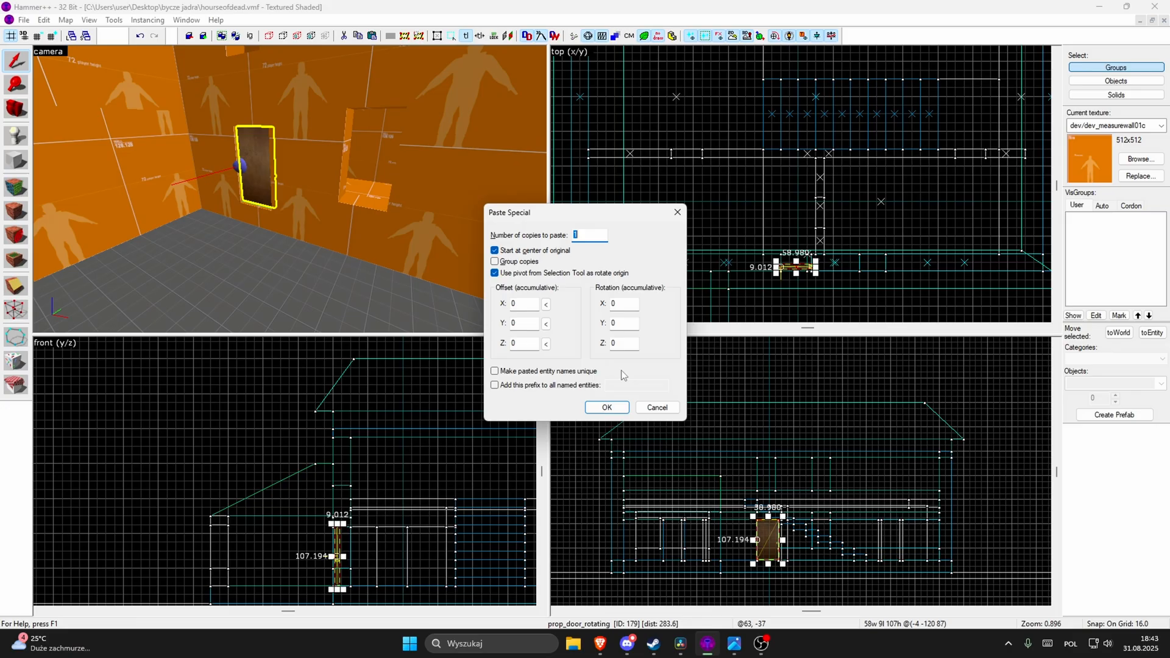
{"action": "left_click", "coordinate": [606, 407]}
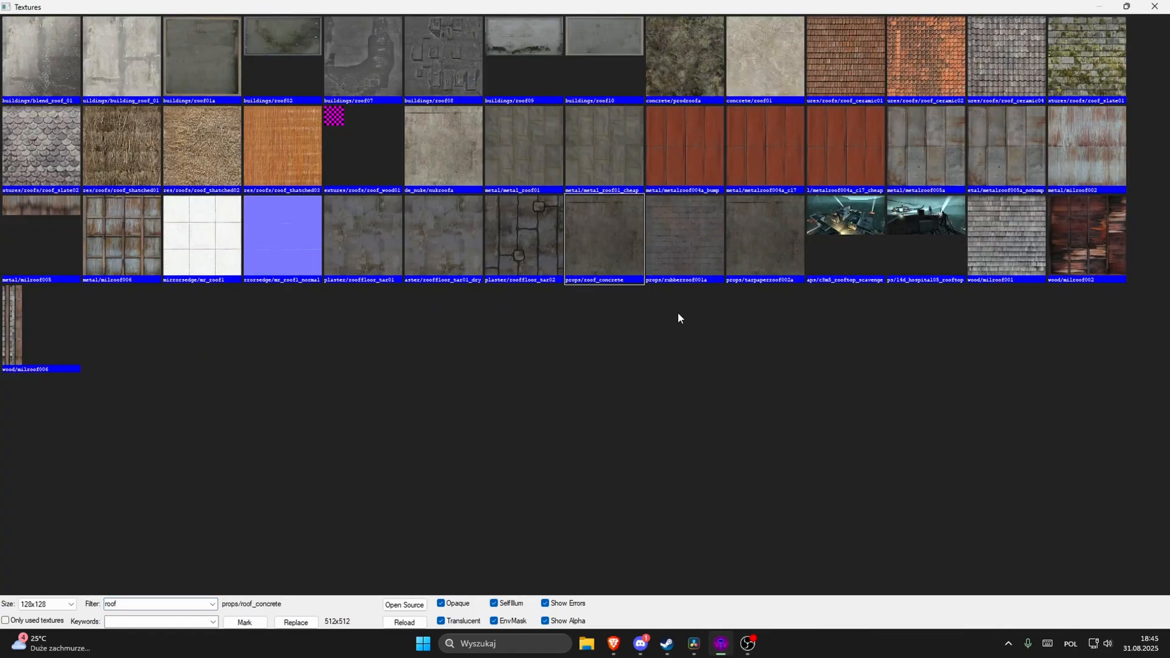
- Filter the Texture Browser by 'ext' to reach the wood/woodfloor002 material
{"action": "type", "text": "ext"}
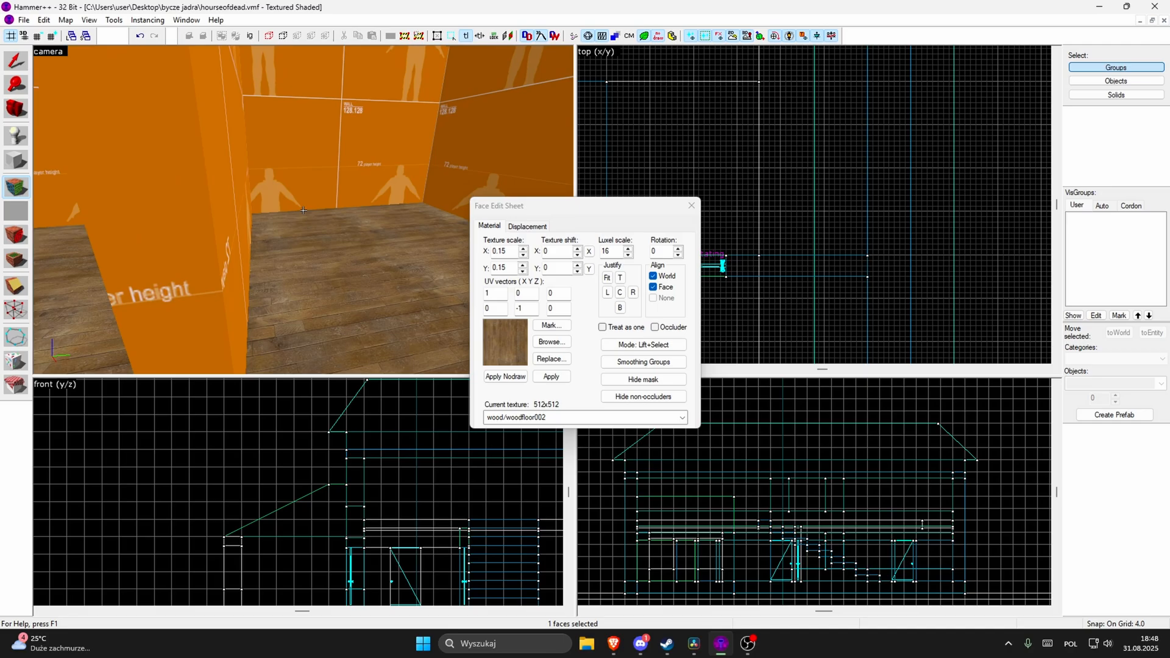
- Apply the siding texture to the exterior wall faces and start the roof wedge brush
{"action": "left_click", "coordinate": [551, 341]}
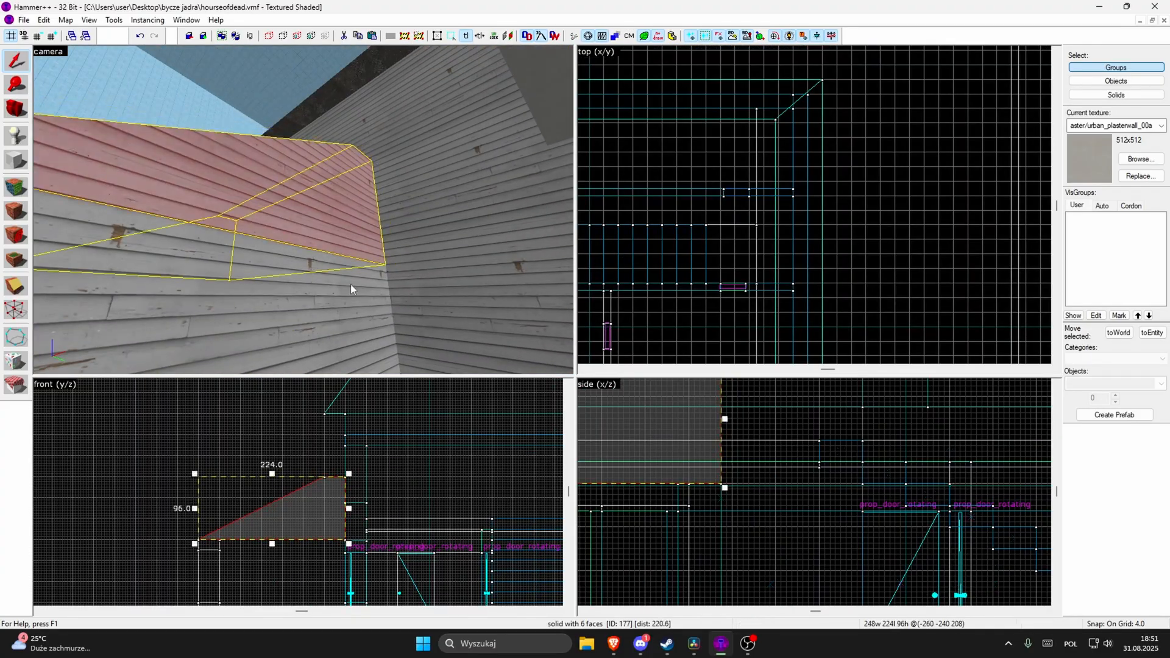
{"action": "left_click", "coordinate": [1140, 158]}
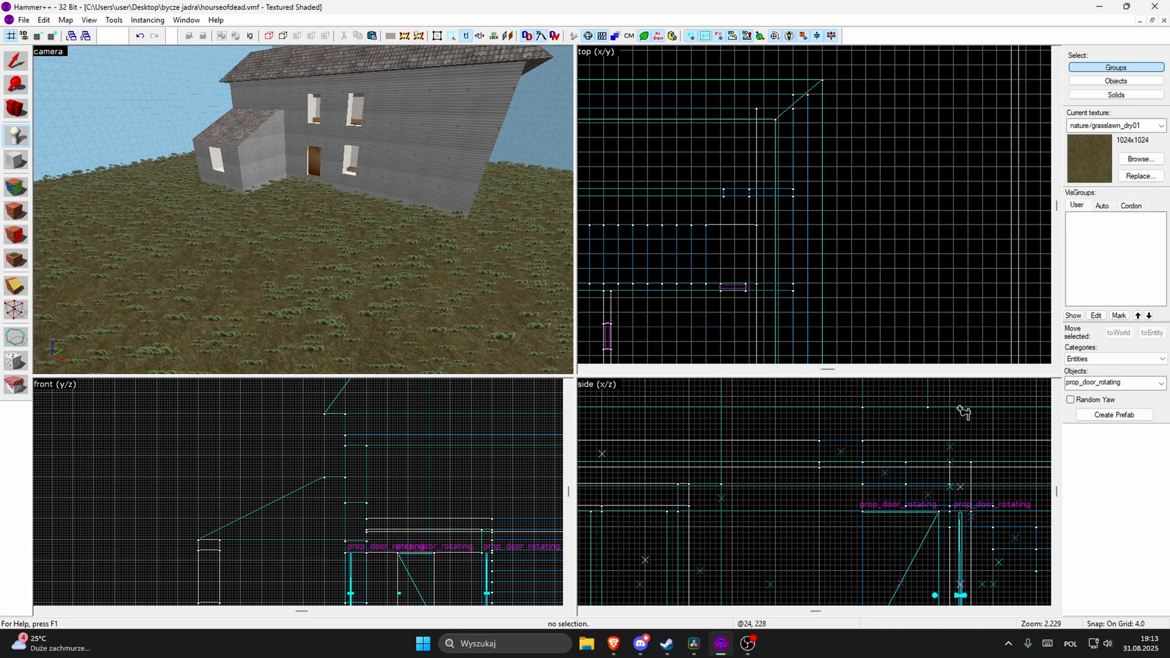
- Place a weapon_rifle_spawn on the grass and filter the Model Browser for door models
{"action": "type", "text": "surv"}
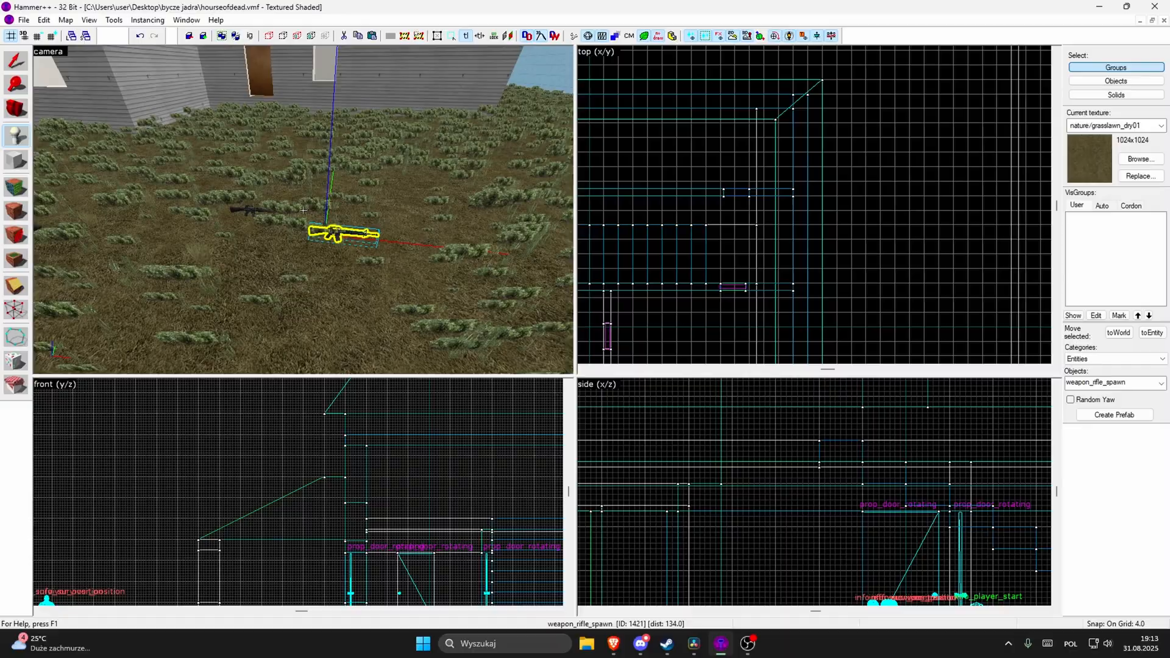
{"action": "type", "text": "sh"}
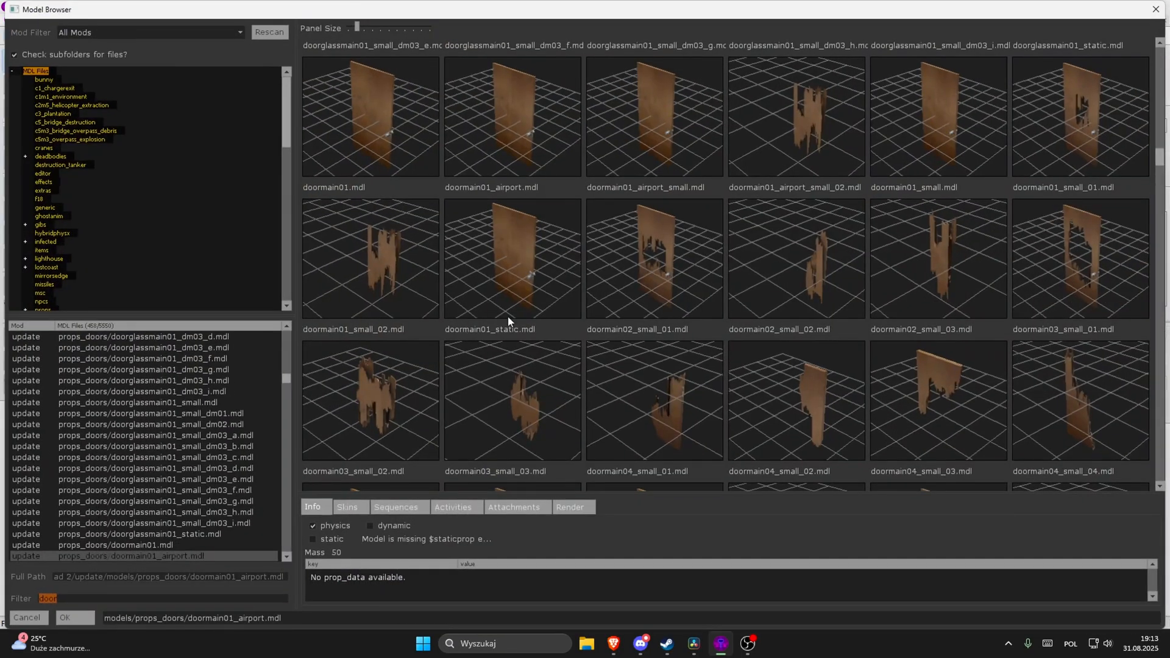
- Place an info_director beside the func_button brush and bring up its properties
{"action": "type", "text": "radio"}
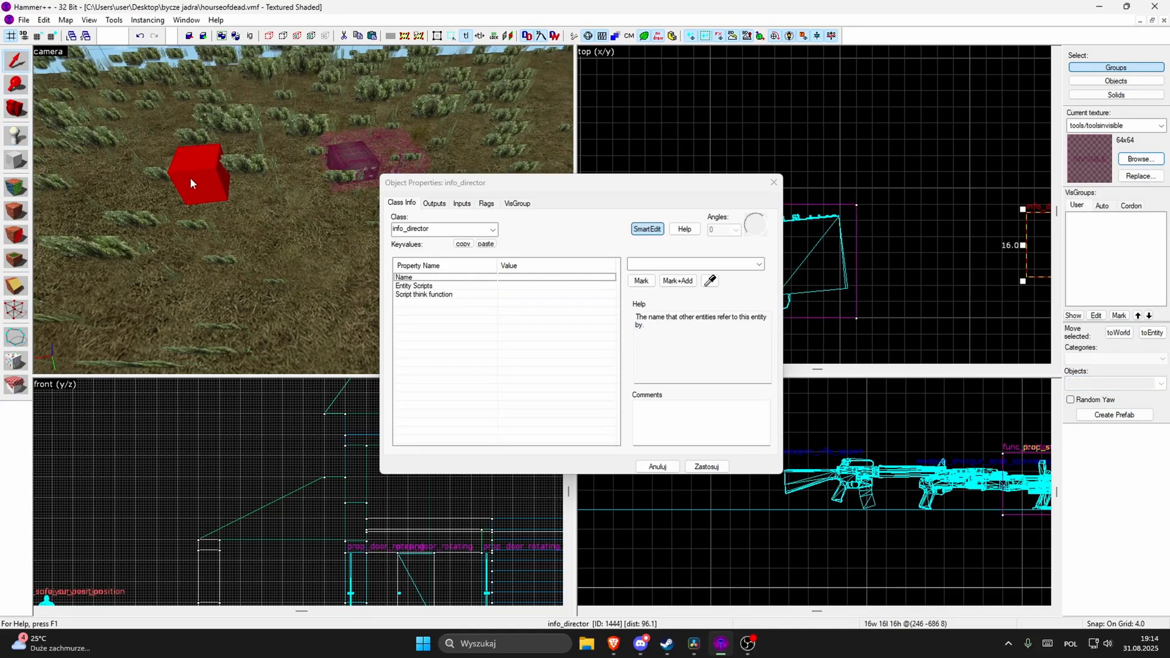
- Name the info_director 'Director' and add OnPressed → Director → ForcePanicEvent to the button
{"action": "type", "text": "Director"}
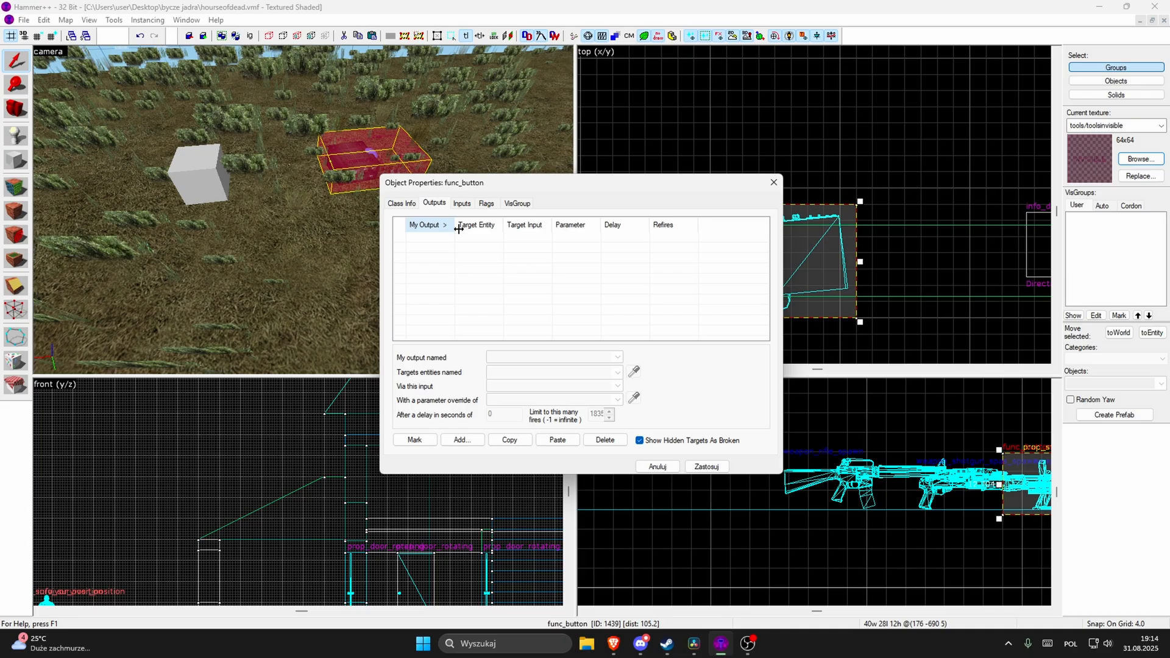
{"action": "left_click", "coordinate": [462, 440]}
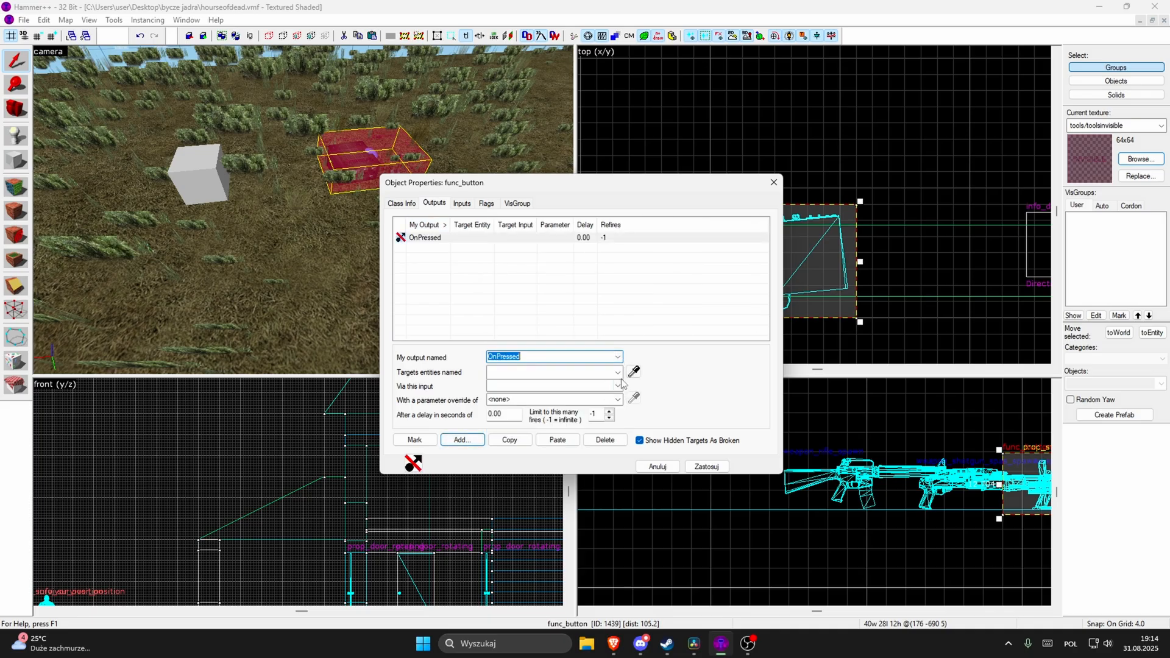
{"action": "left_click", "coordinate": [618, 386]}
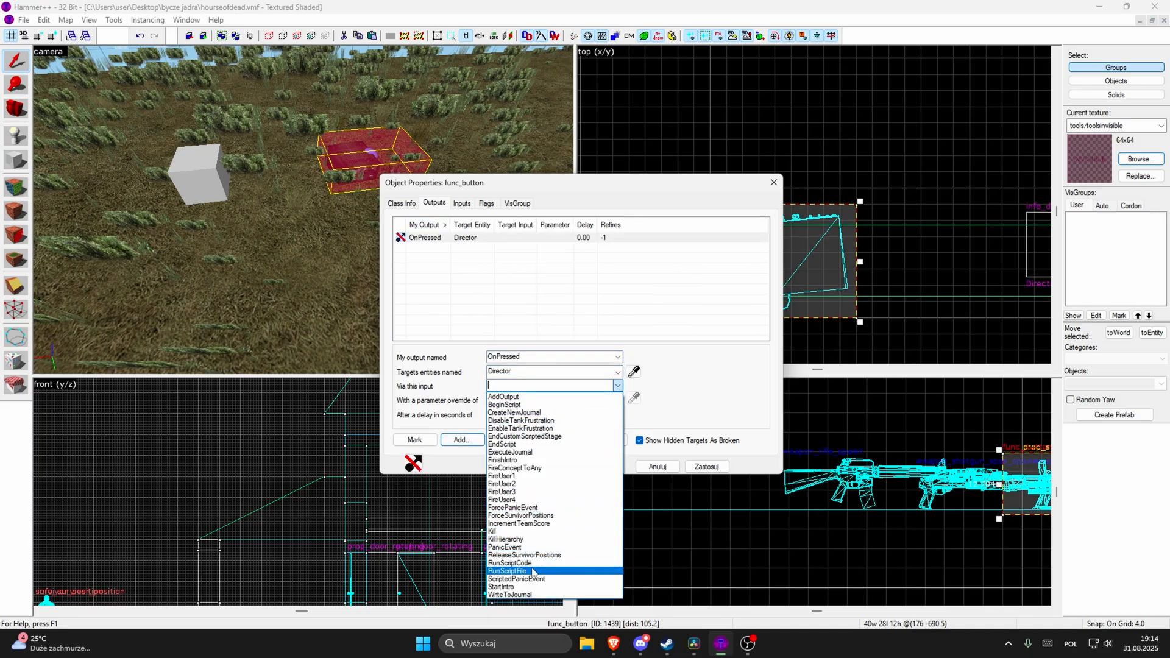
{"action": "left_click", "coordinate": [514, 548]}
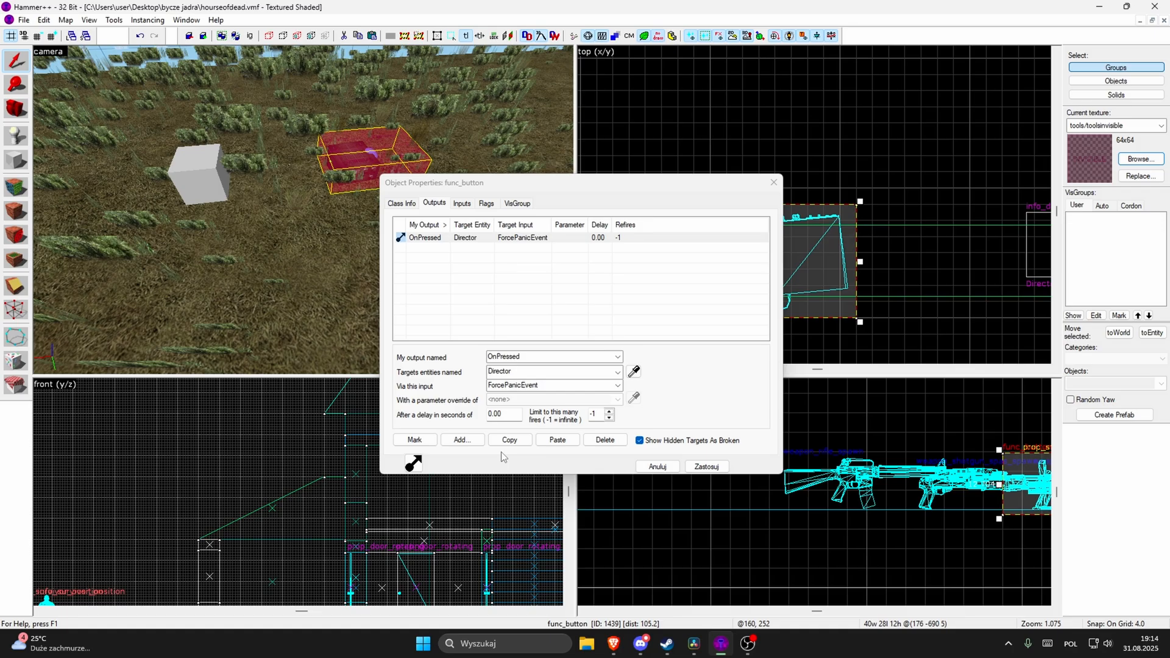
- Check the button's Use Activates flag and add a second OnPressed → Button → Lock output
{"action": "left_click", "coordinate": [487, 203]}
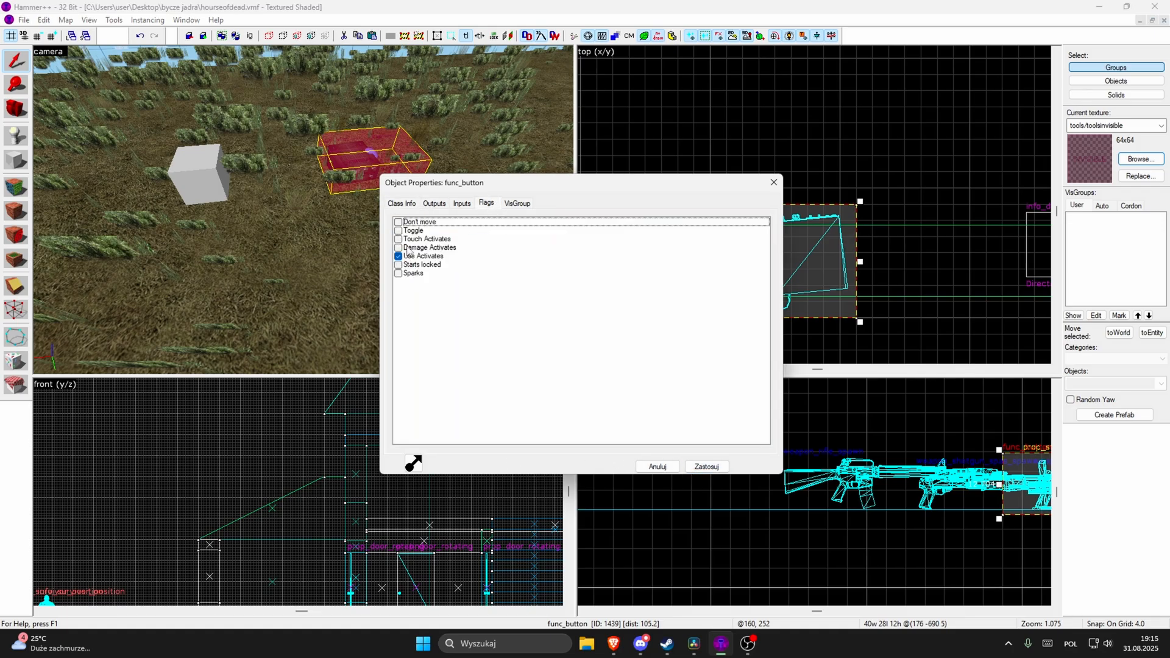
{"action": "left_click", "coordinate": [401, 204]}
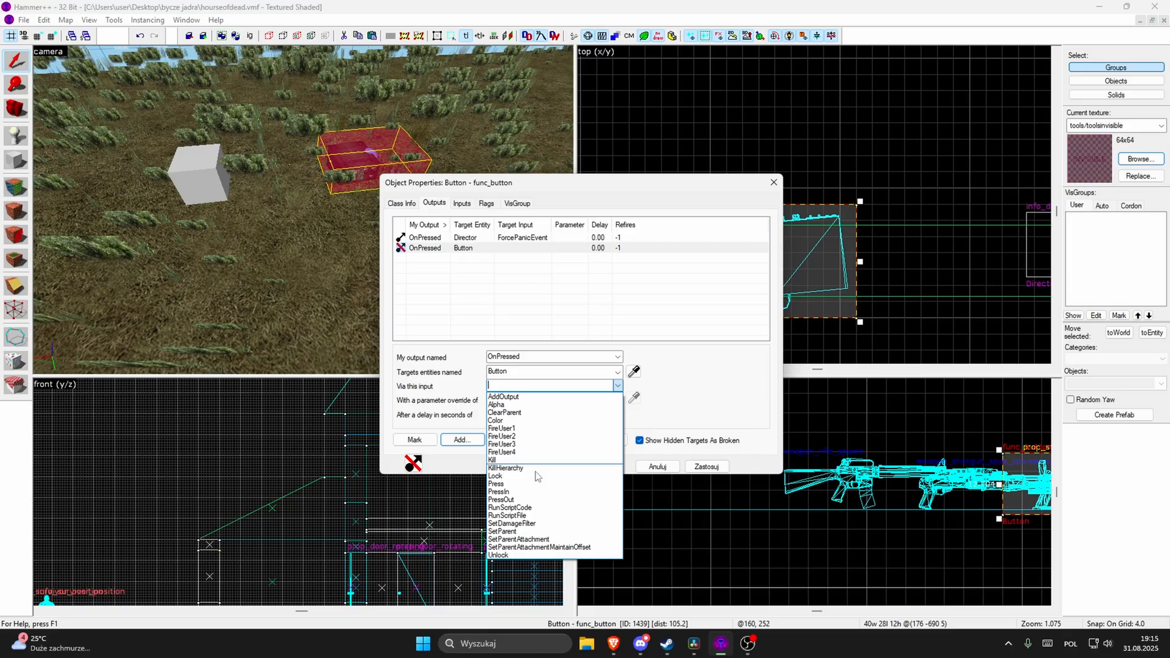
{"action": "left_click", "coordinate": [23, 20]}
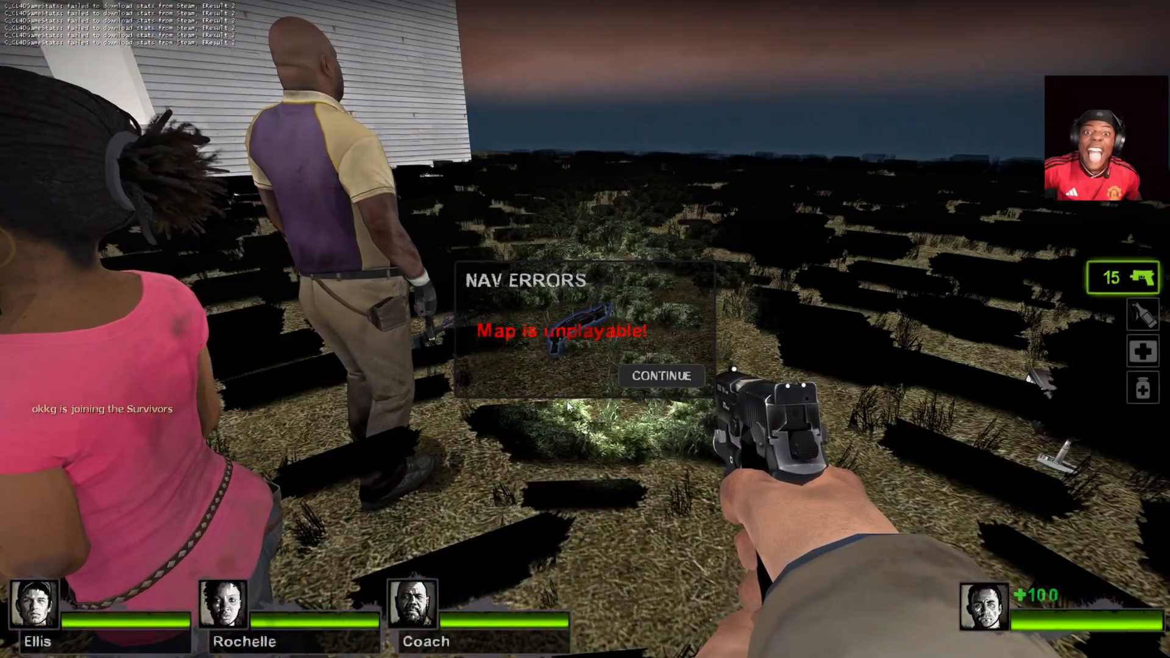
- Continue past the NAV ERRORS warning into the running house map
{"action": "left_click", "coordinate": [661, 376]}
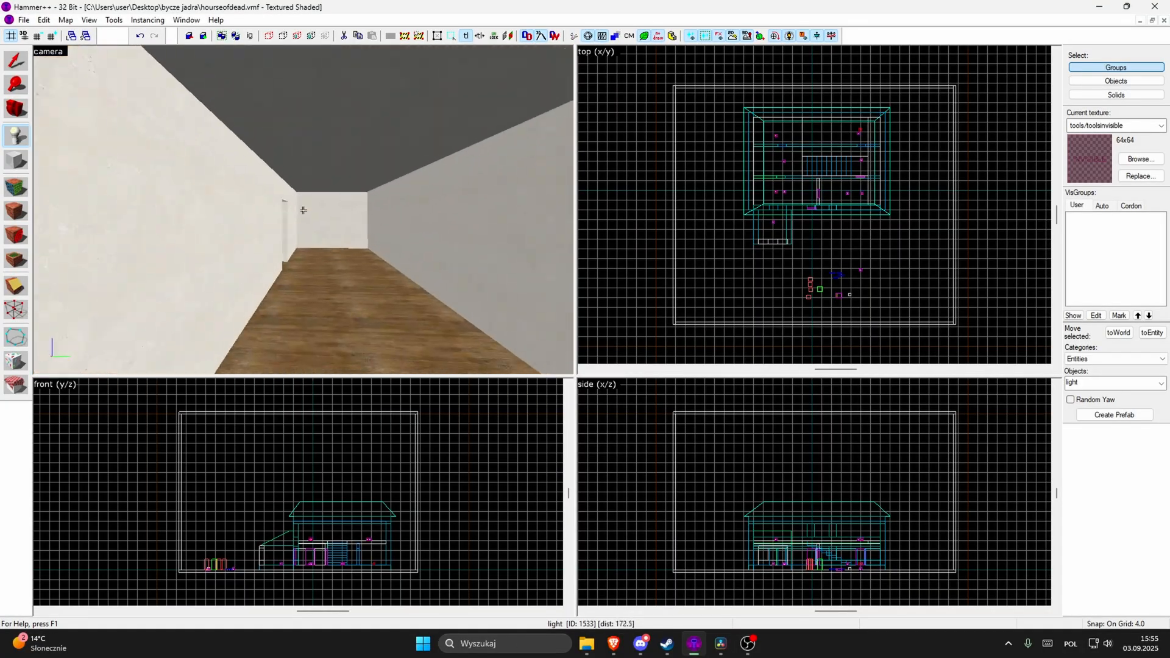
- Review the upper floor group in the views, clear the selection and save houseofdead
{"action": "left_click", "coordinate": [88, 21]}
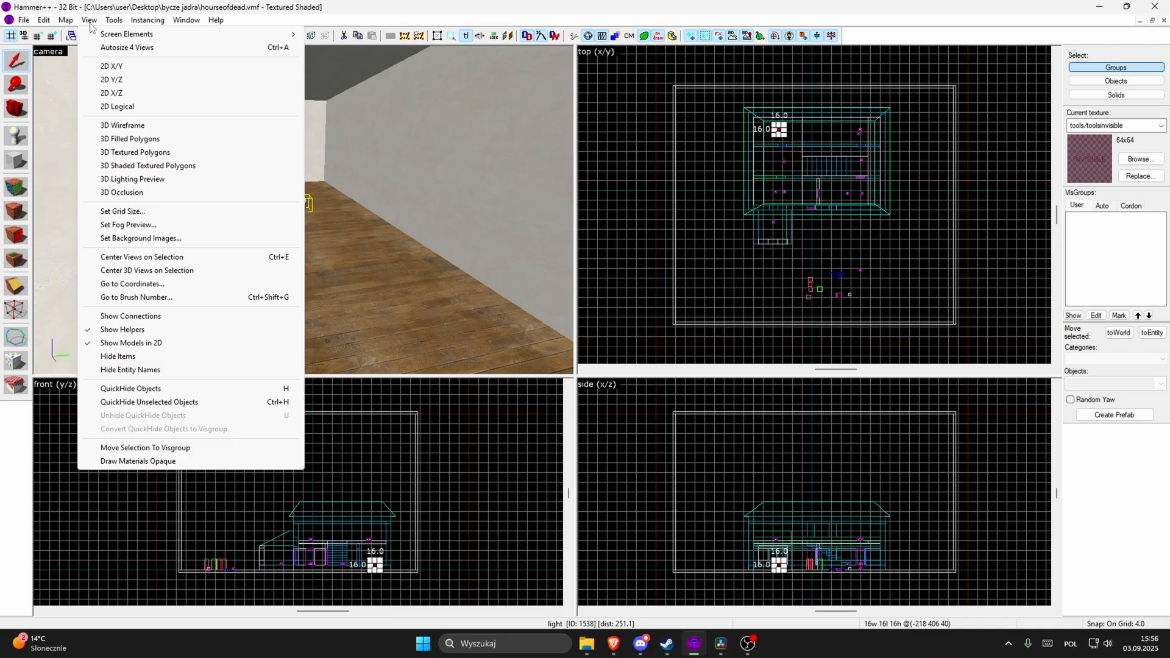
{"action": "left_click", "coordinate": [291, 162]}
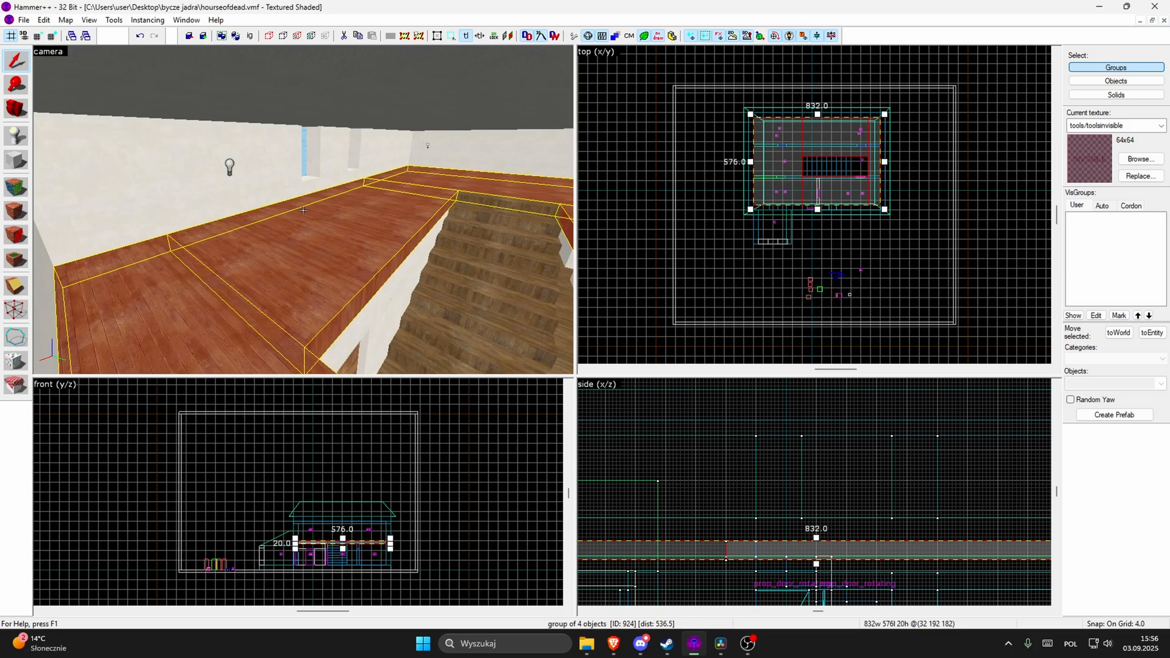
{"action": "left_click", "coordinate": [1141, 159]}
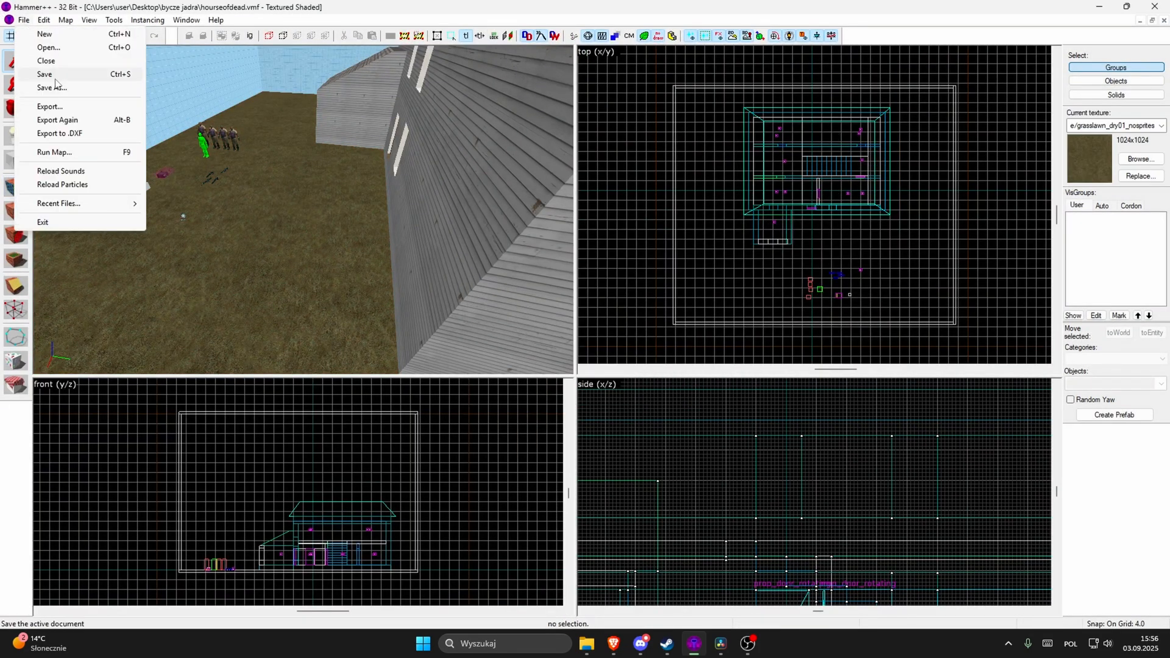
{"action": "left_click", "coordinate": [54, 152]}
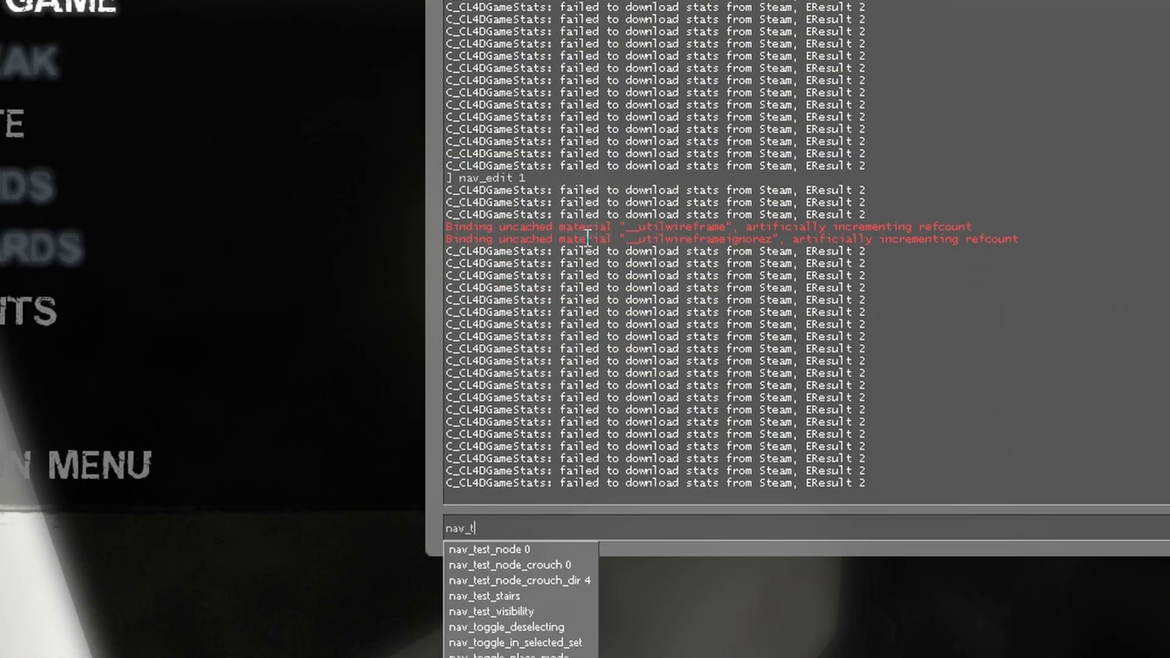
- Mark a walkable position inside the house with nav_mark_walkable for navmesh generation
{"action": "type", "text": "nav_mark_unnamed"}
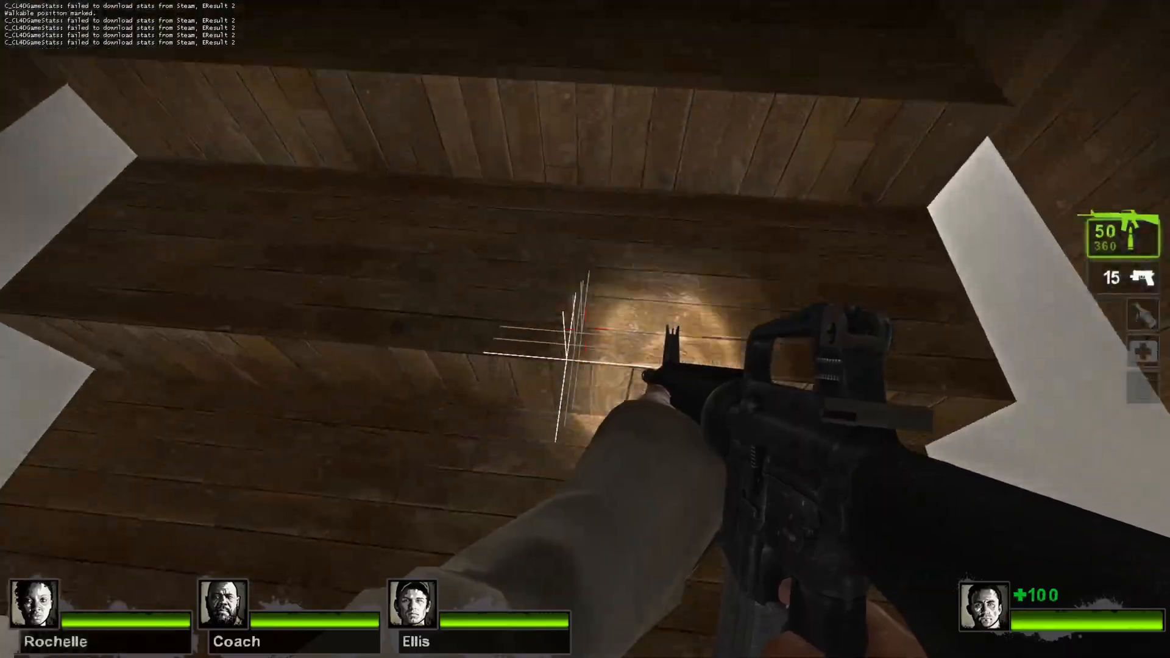
{"action": "mouse_move", "coordinate": [585, 329]}
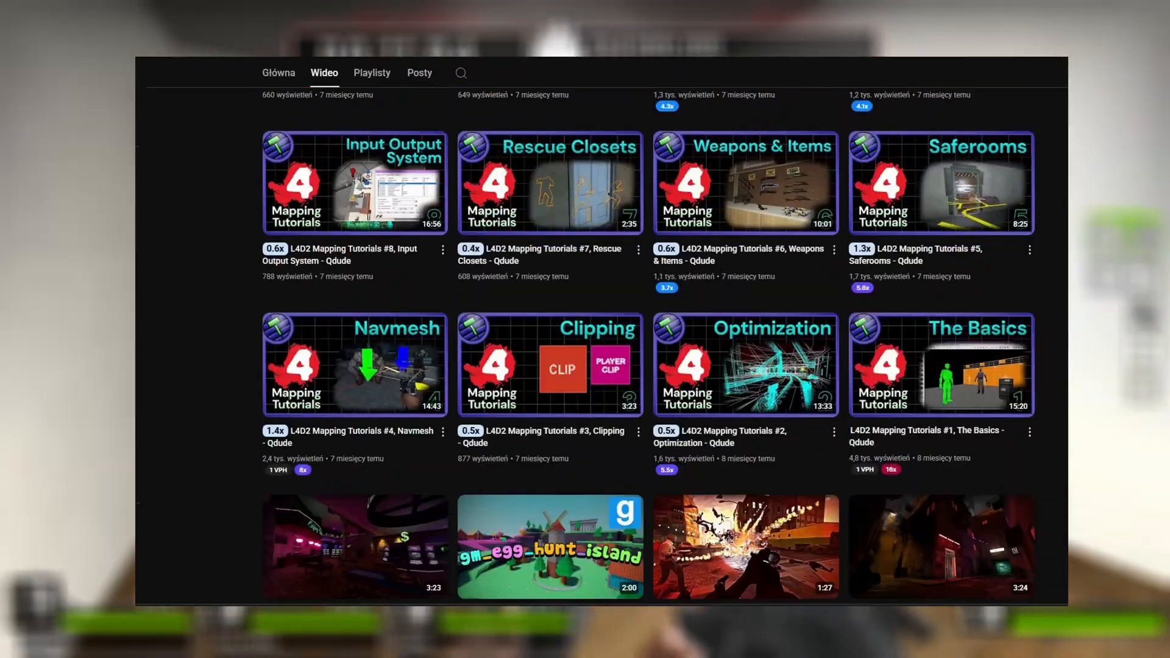
- Scroll the channel's Videos tab up to the newest L4D2 mapping tutorials
{"action": "scroll", "scroll_direction": "up", "scroll_amount": 3}
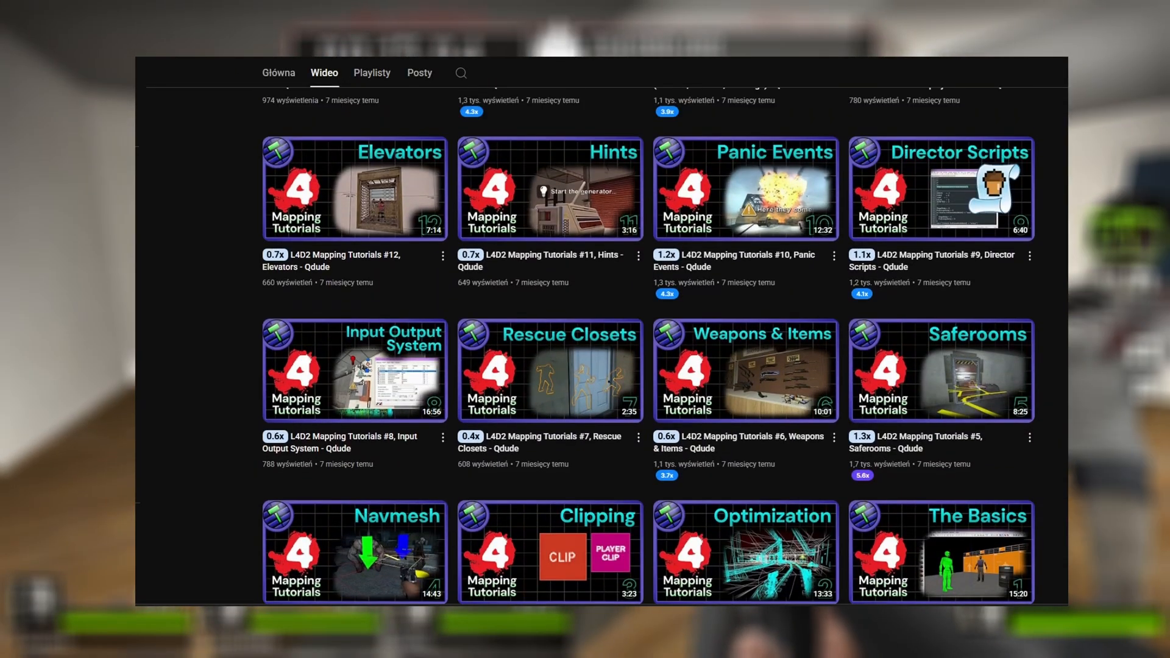
{"action": "scroll", "scroll_direction": "up", "scroll_amount": 3}
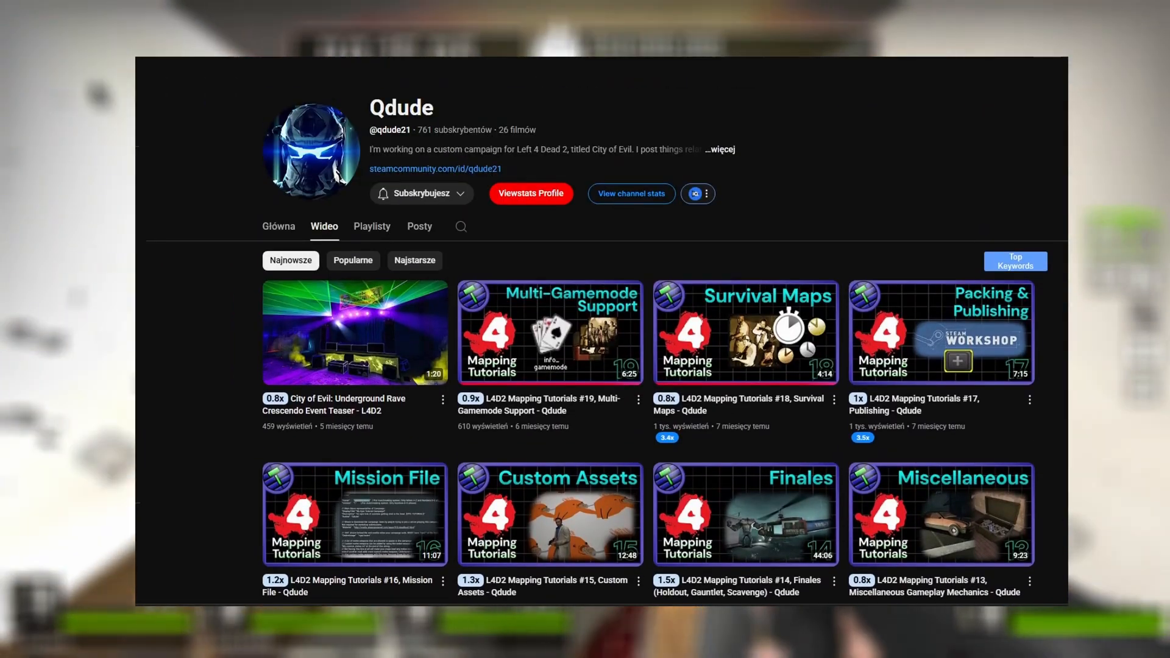